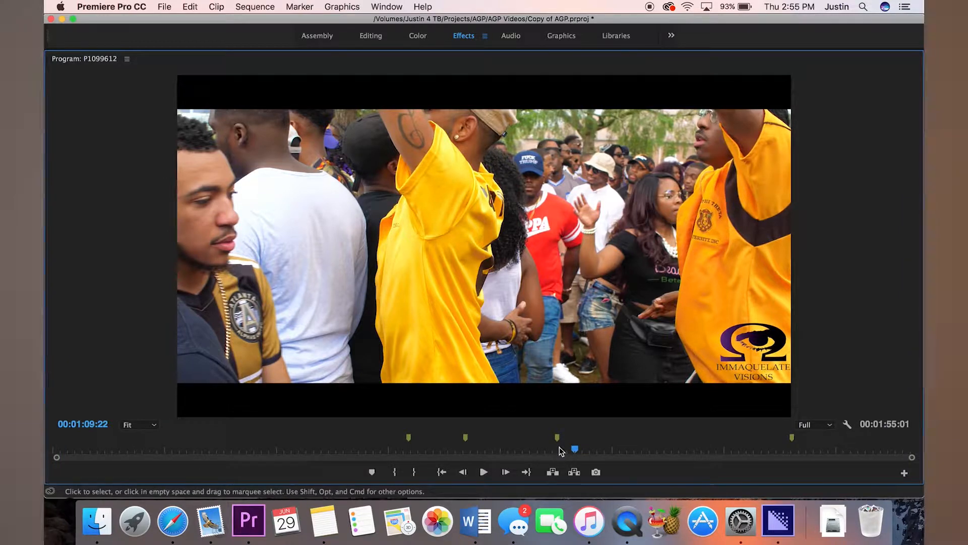
# Restore the maximized Program Monitor so Sequence 01 and clip P1099675.MOV show in the timeline.
pyautogui.click(483, 472)
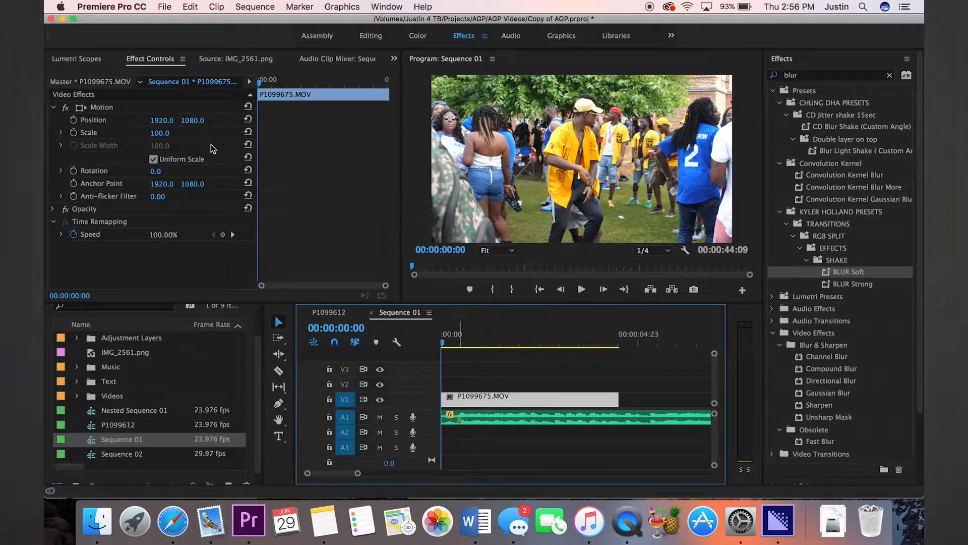
pyautogui.click(111, 7)
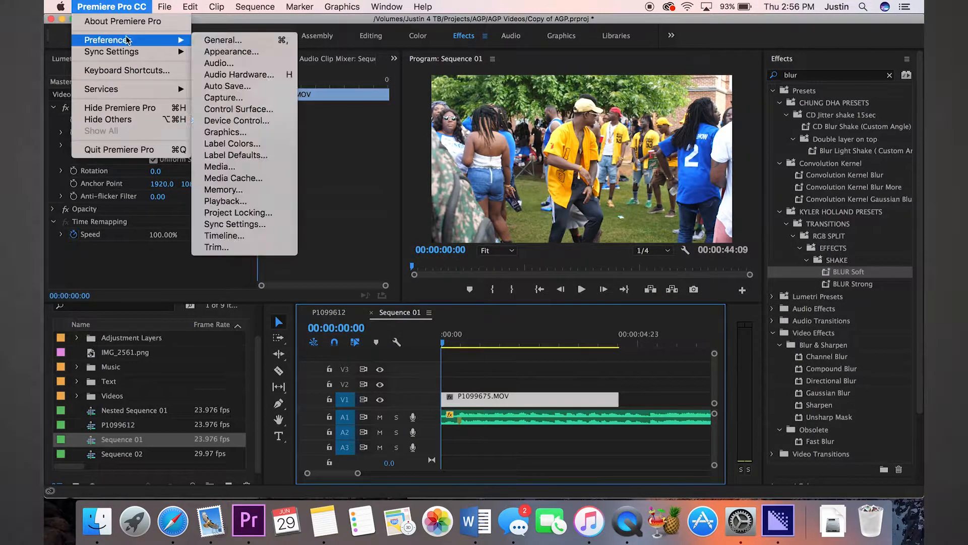
pyautogui.click(128, 70)
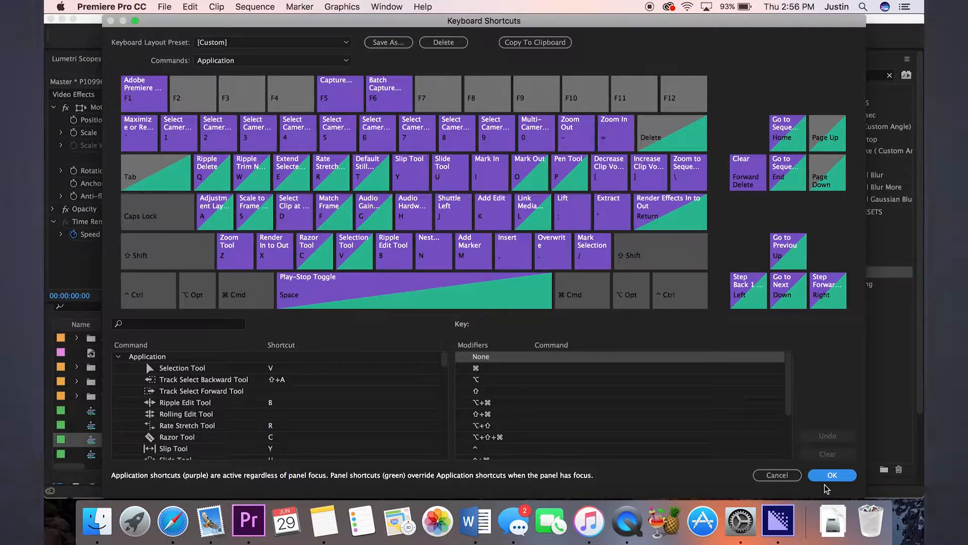
pyautogui.click(832, 475)
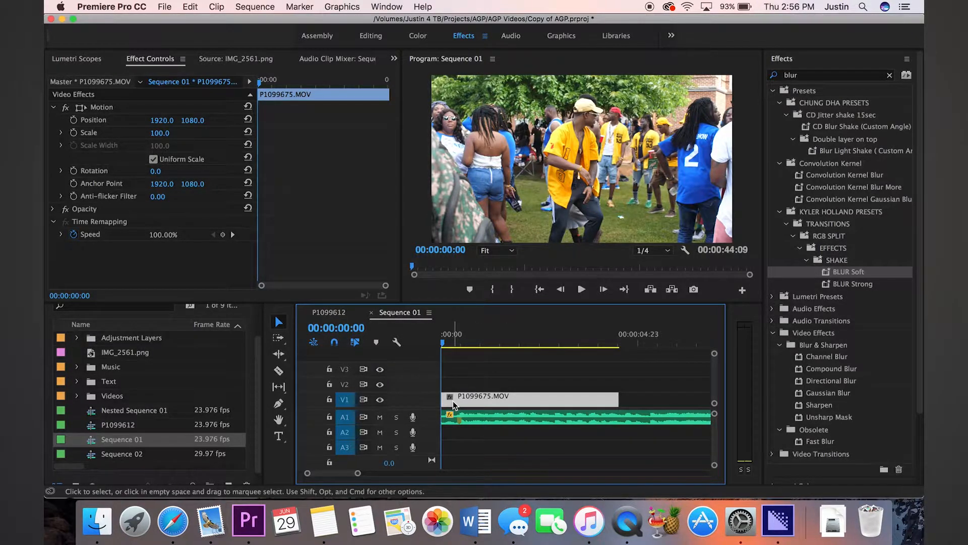
pyautogui.moveTo(454, 405)
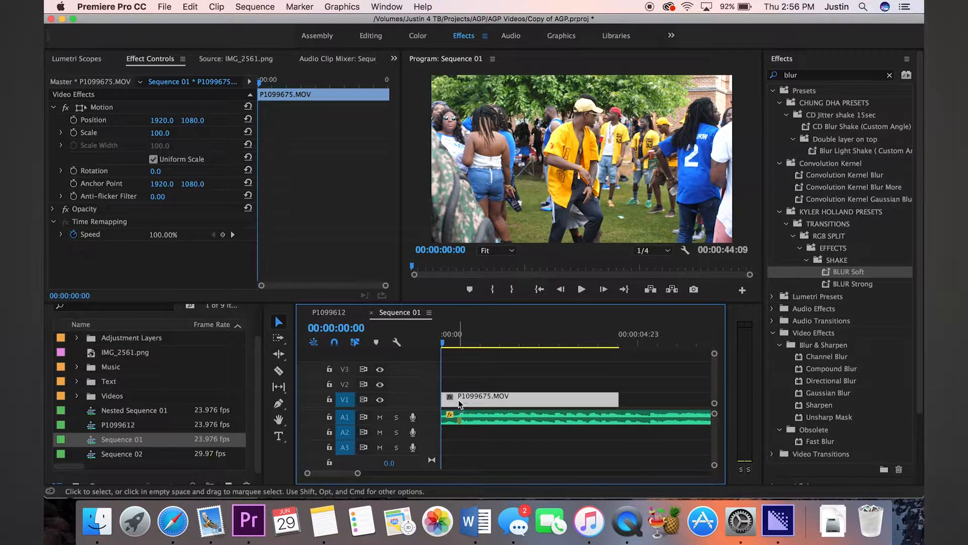
# Raise the dance clip's Speed/Duration value so it shrinks to a brief sliver in Sequence 01.
pyautogui.rightClick(460, 404)
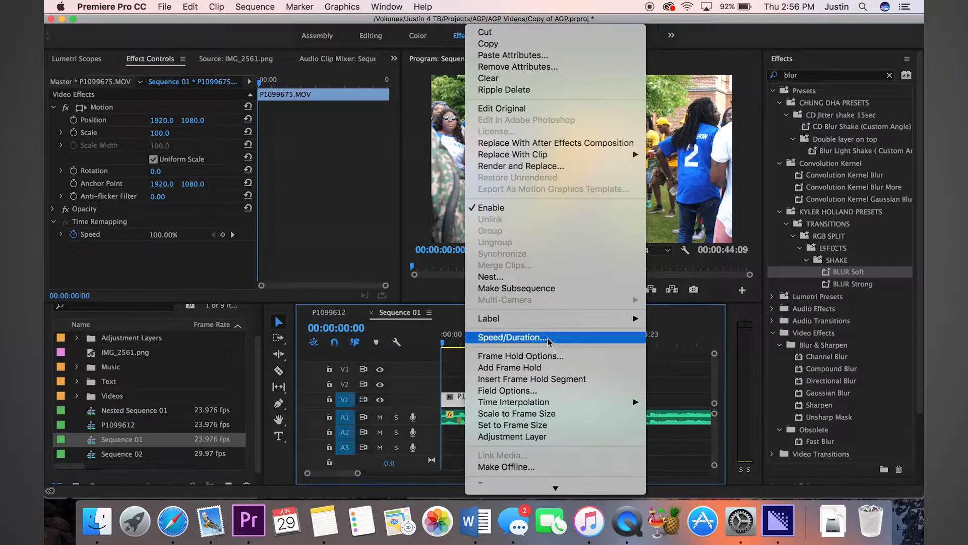
pyautogui.click(511, 337)
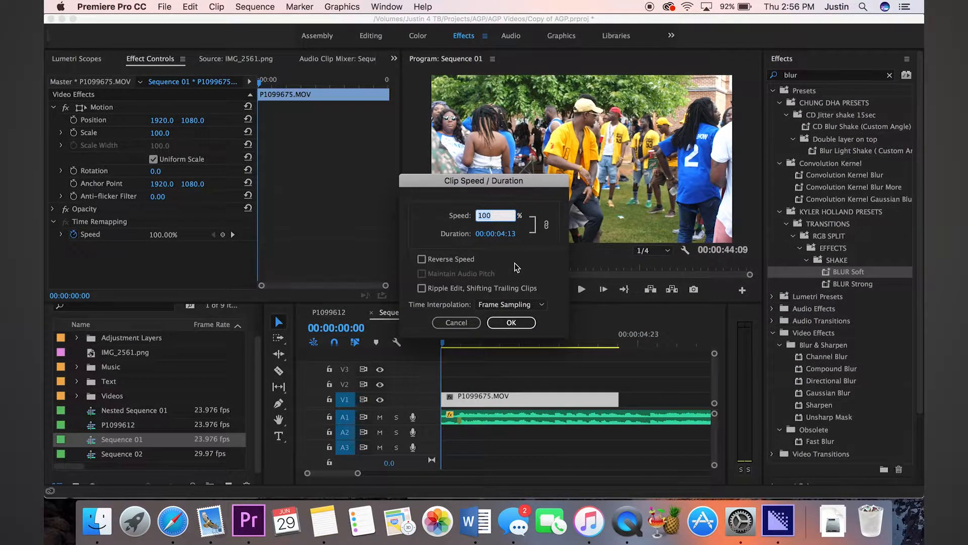
pyautogui.write('1')
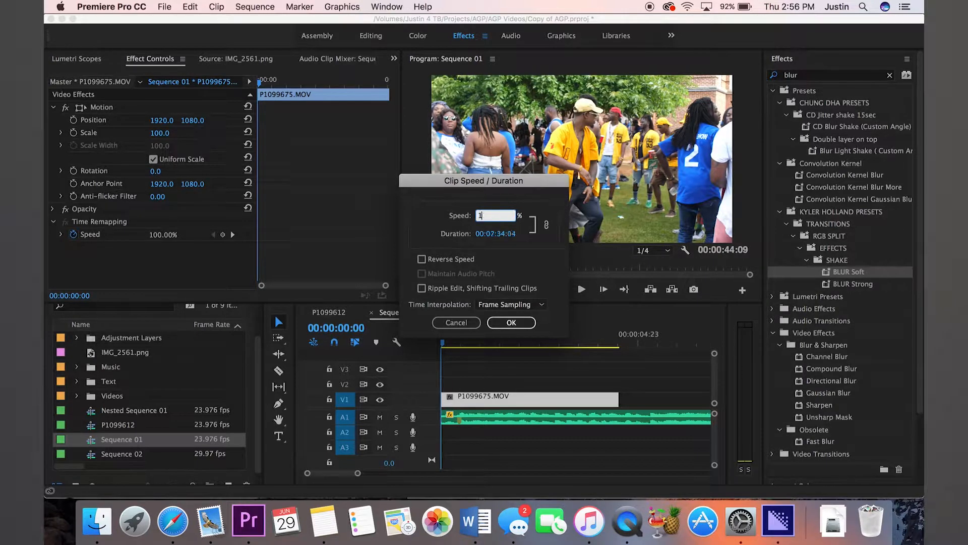
pyautogui.click(510, 322)
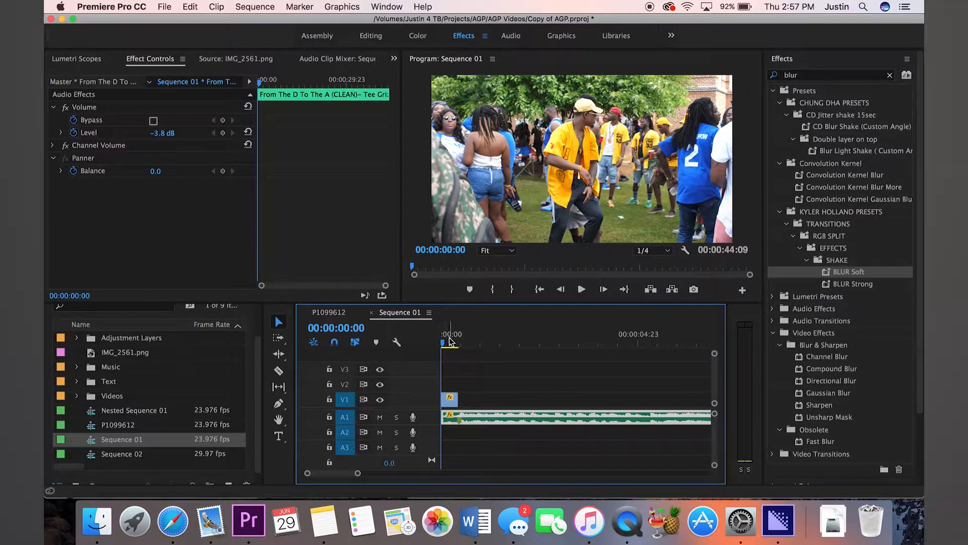
pyautogui.click(483, 341)
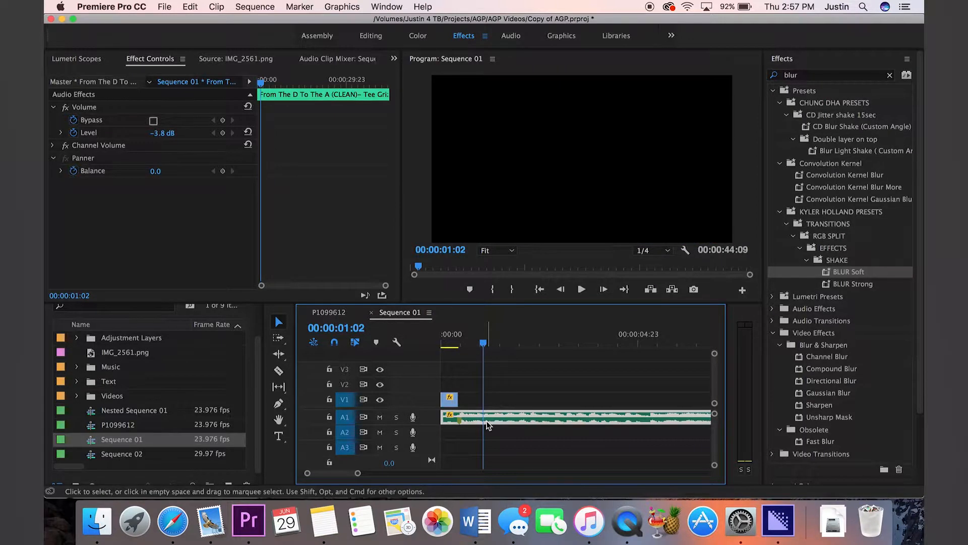
pyautogui.moveTo(488, 420)
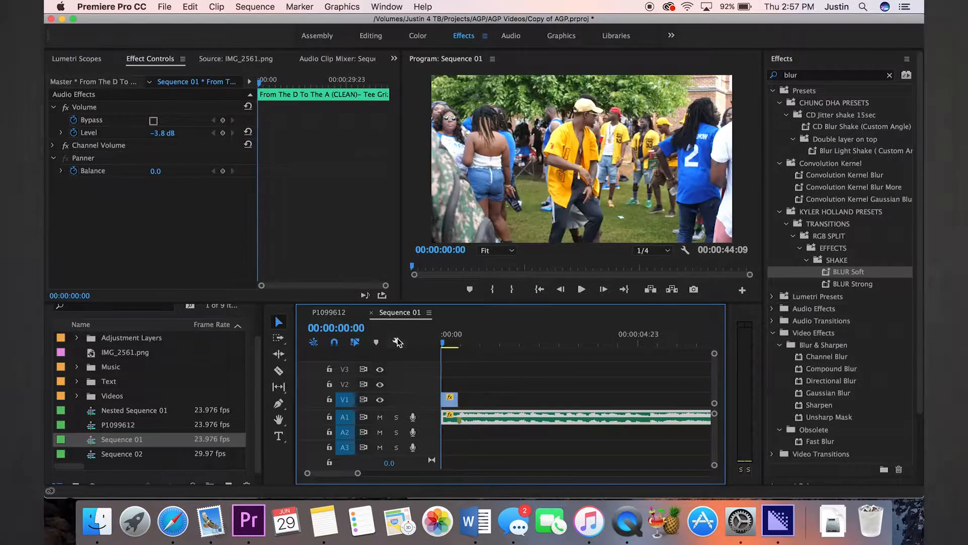
pyautogui.moveTo(422, 351)
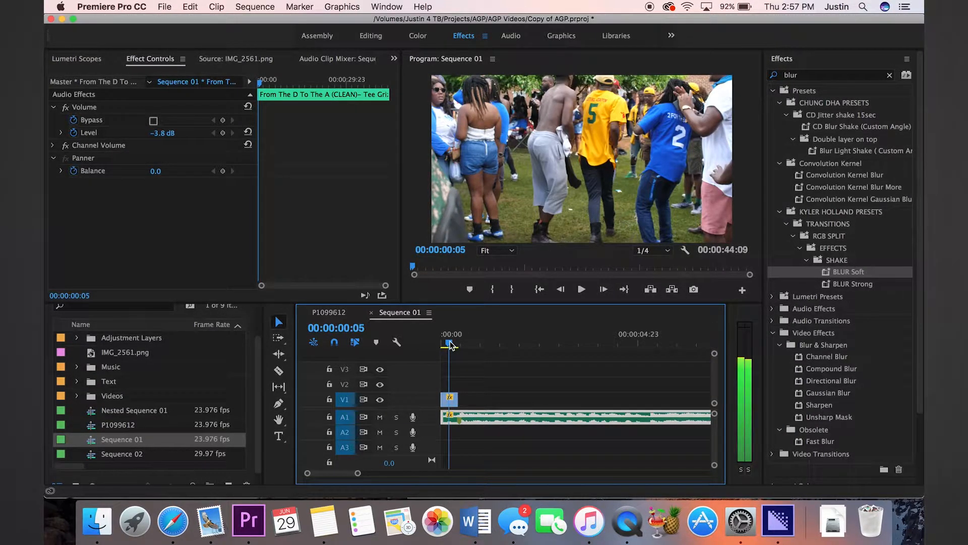
pyautogui.press('right')
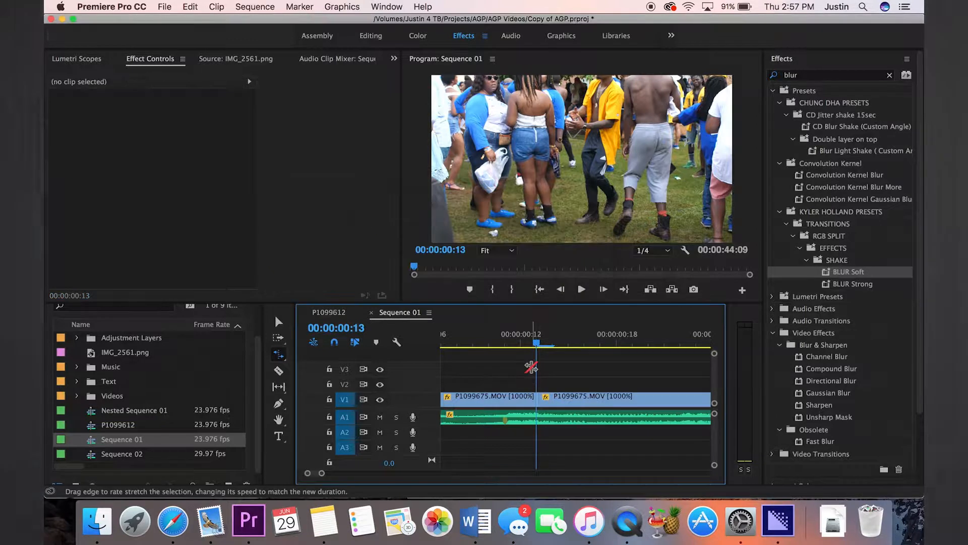
pyautogui.moveTo(279, 353)
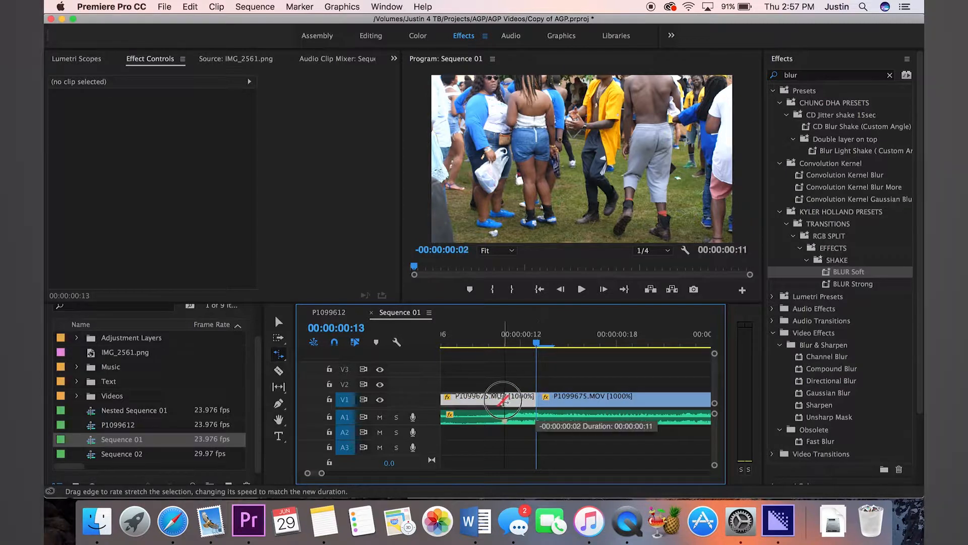
# Rate-stretch the first piece to about 1182% and select the gap left behind.
pyautogui.moveTo(505, 395); pyautogui.dragTo(501, 396)
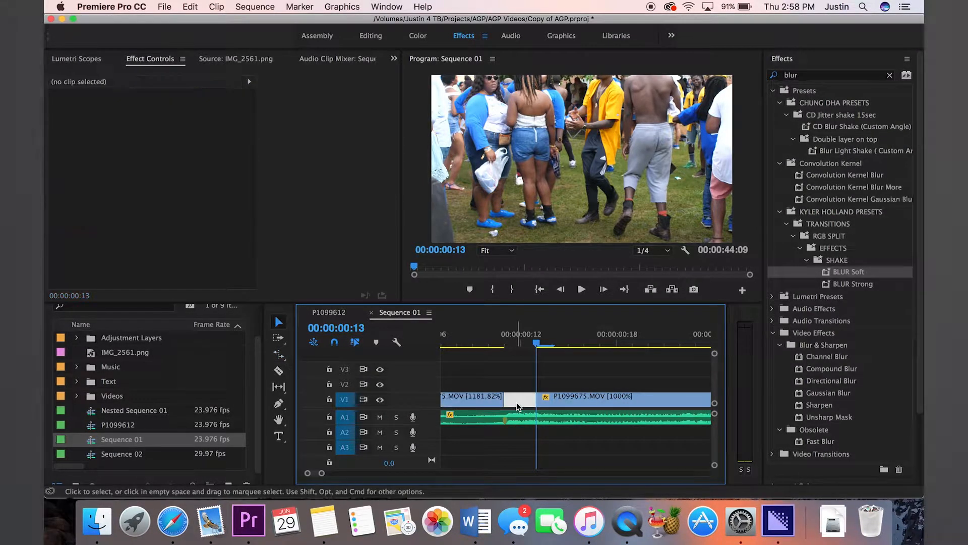
pyautogui.click(527, 395)
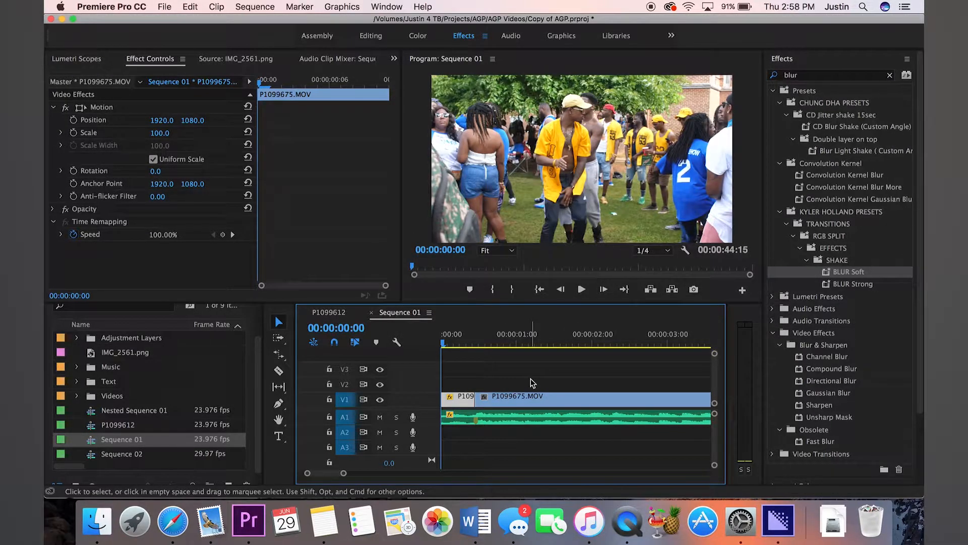
# Razor the clip's opening at the beat points, around one second, into several short pieces.
pyautogui.click(580, 290)
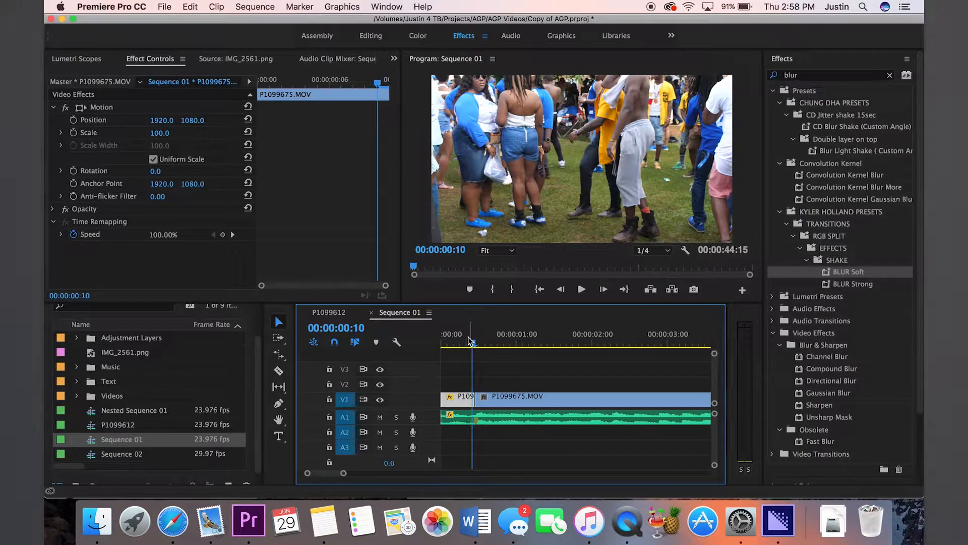
pyautogui.click(581, 289)
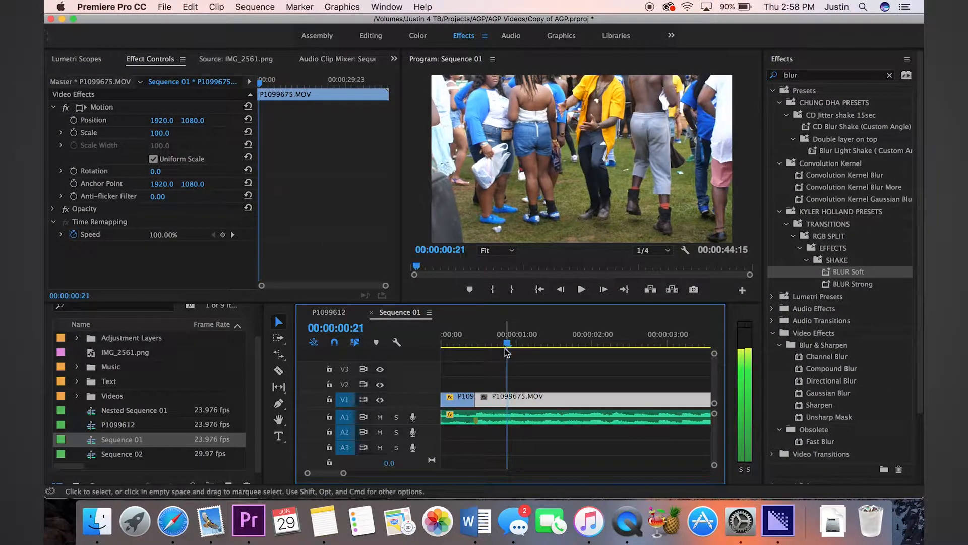
pyautogui.click(279, 370)
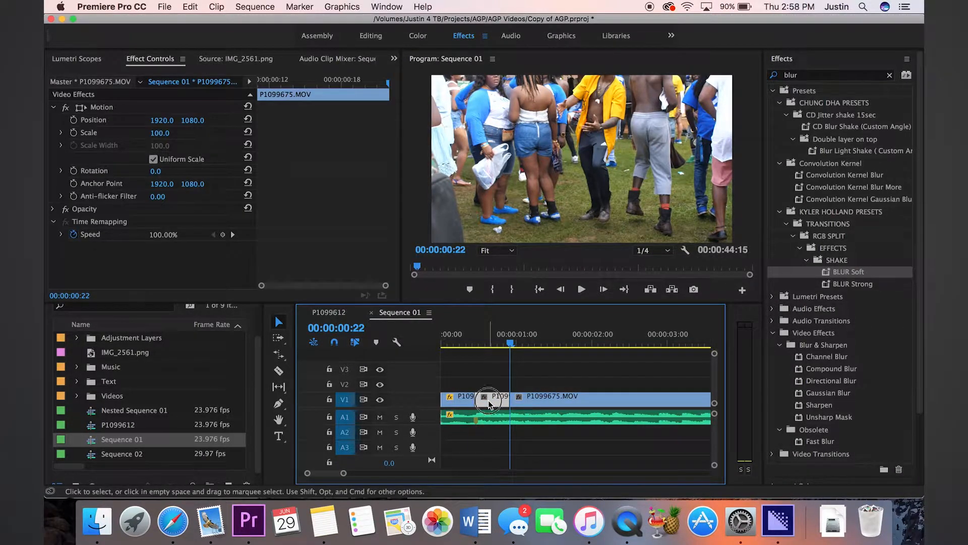
pyautogui.moveTo(488, 399); pyautogui.dragTo(535, 398)
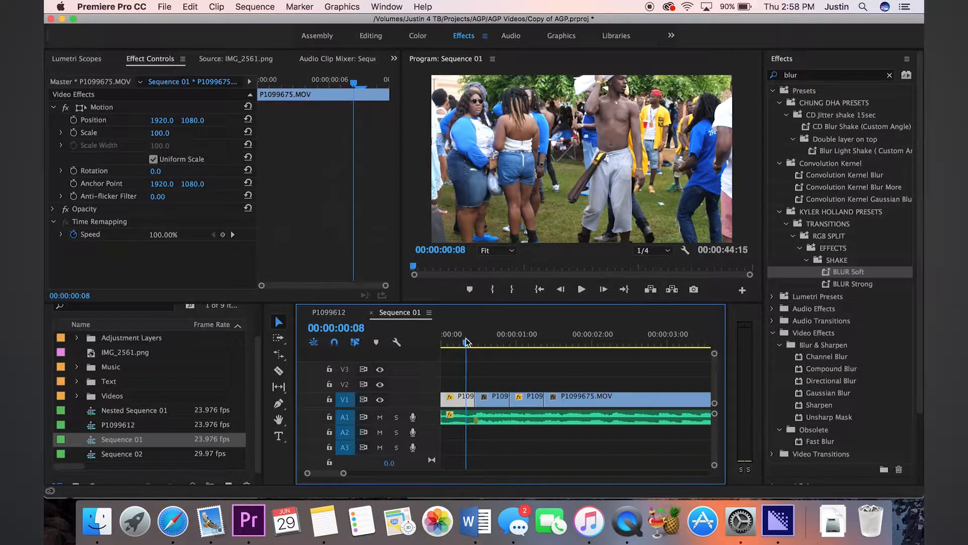
# Preview the cuts and Option-drag a short section 22 frames along V1 to duplicate it.
pyautogui.click(580, 290)
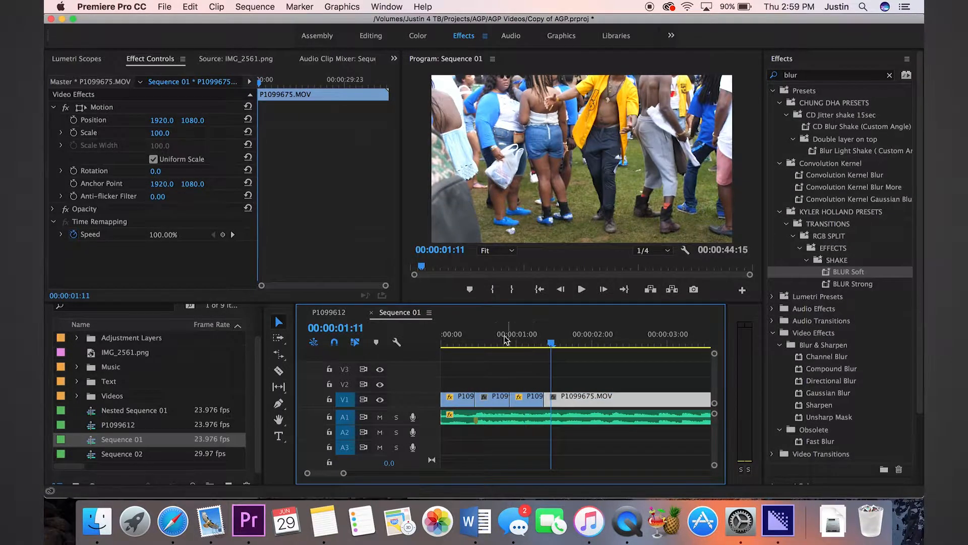
pyautogui.click(580, 288)
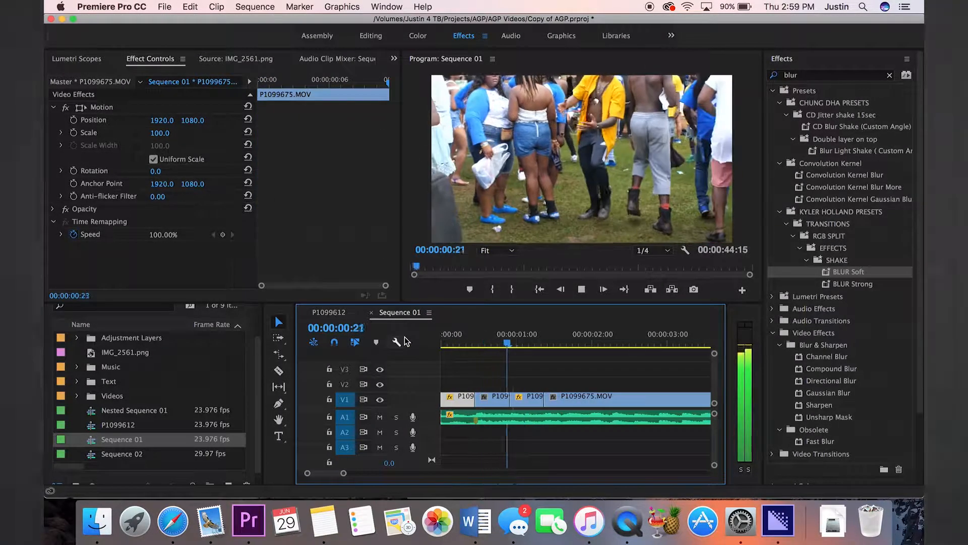
pyautogui.click(552, 334)
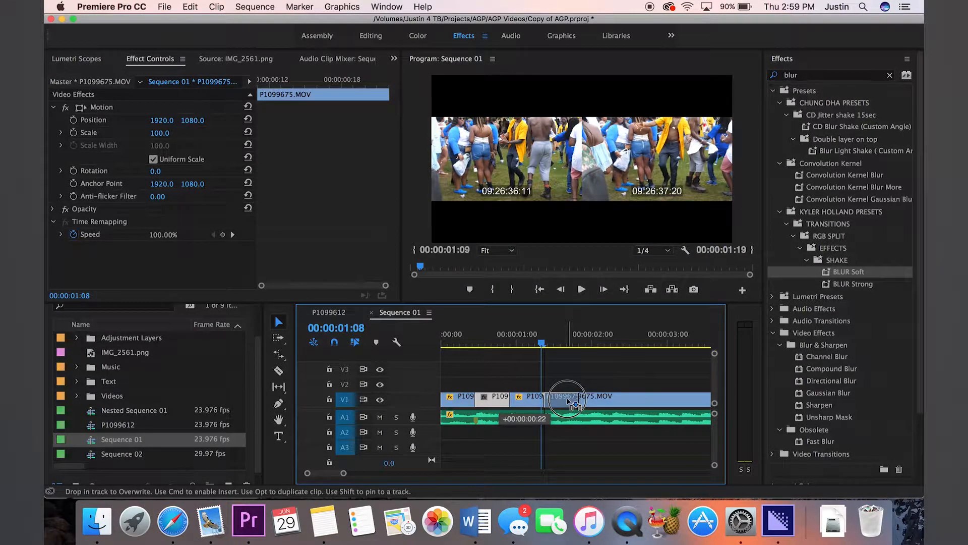
pyautogui.click(581, 290)
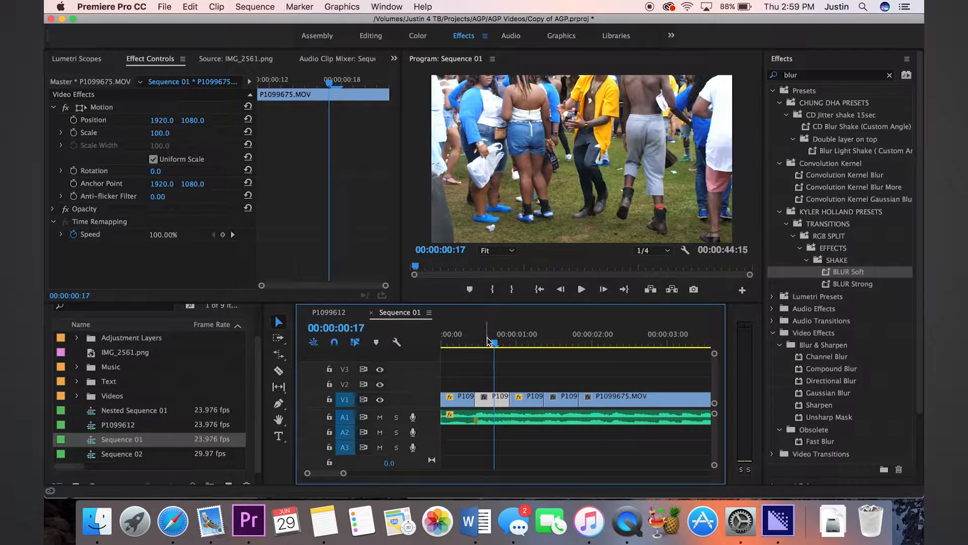
# Option-drag the last short section up onto V2 at about 2:01.
pyautogui.click(580, 289)
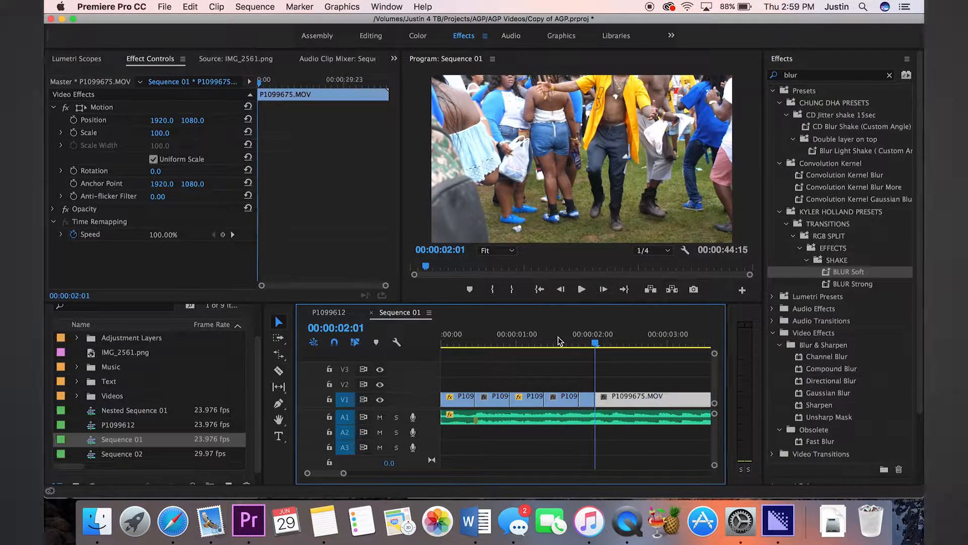
pyautogui.click(637, 395)
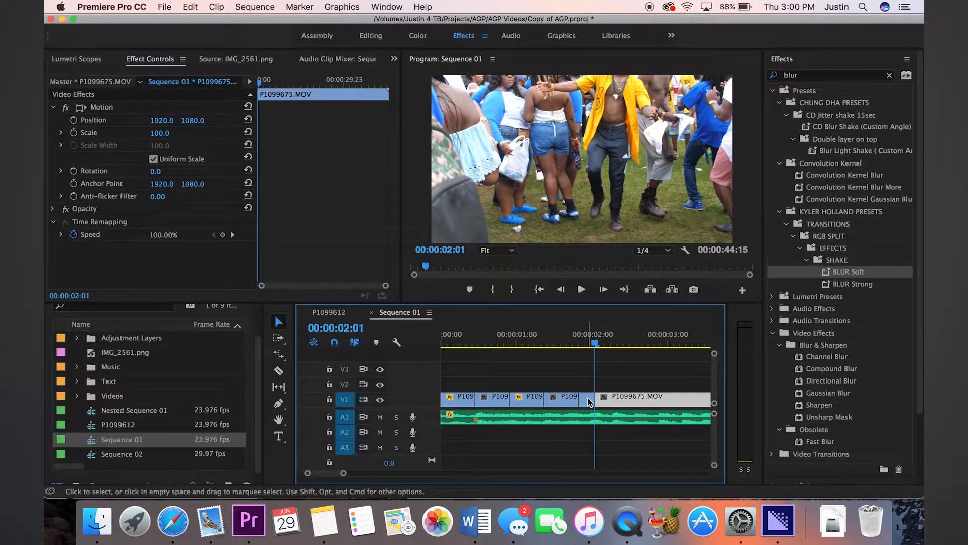
pyautogui.click(636, 395)
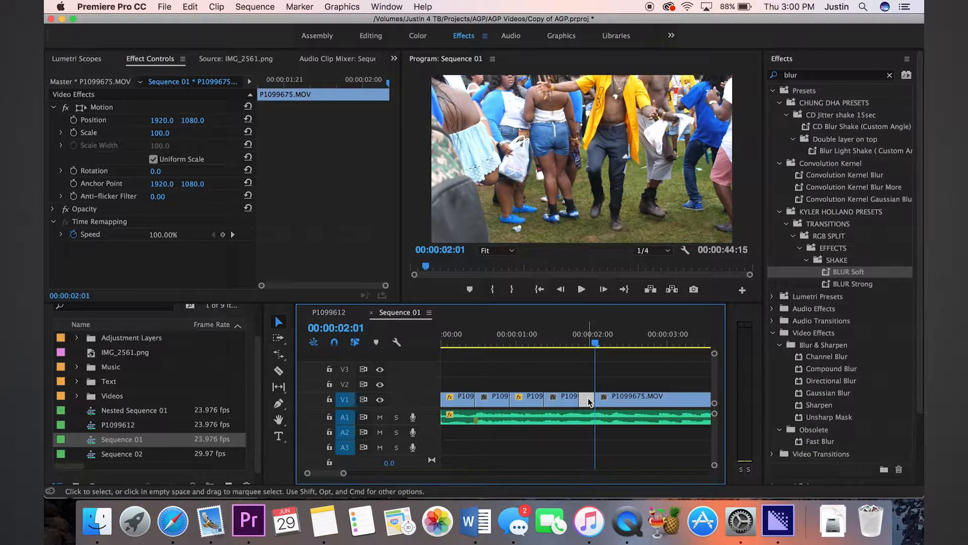
pyautogui.moveTo(587, 395); pyautogui.dragTo(605, 383)
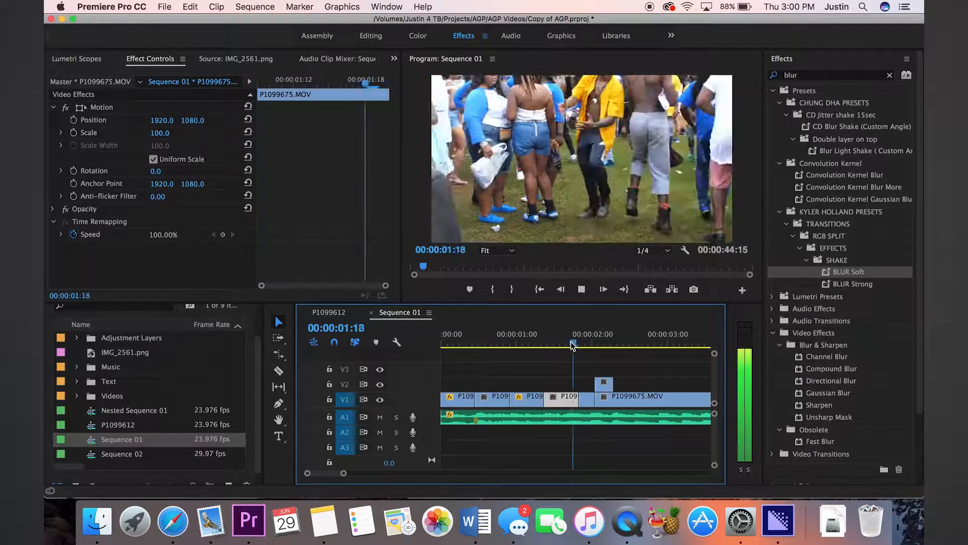
pyautogui.click(603, 289)
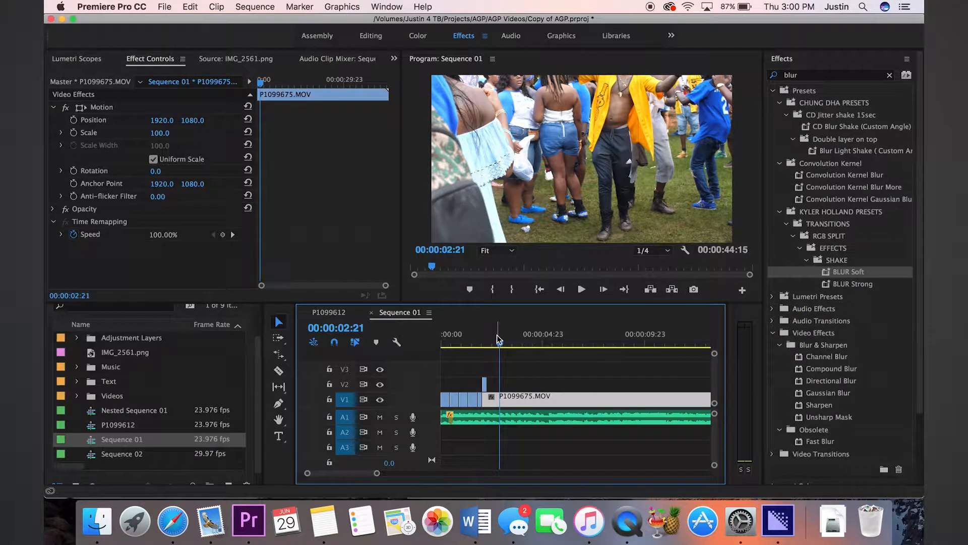
pyautogui.moveTo(499, 339); pyautogui.dragTo(488, 340)
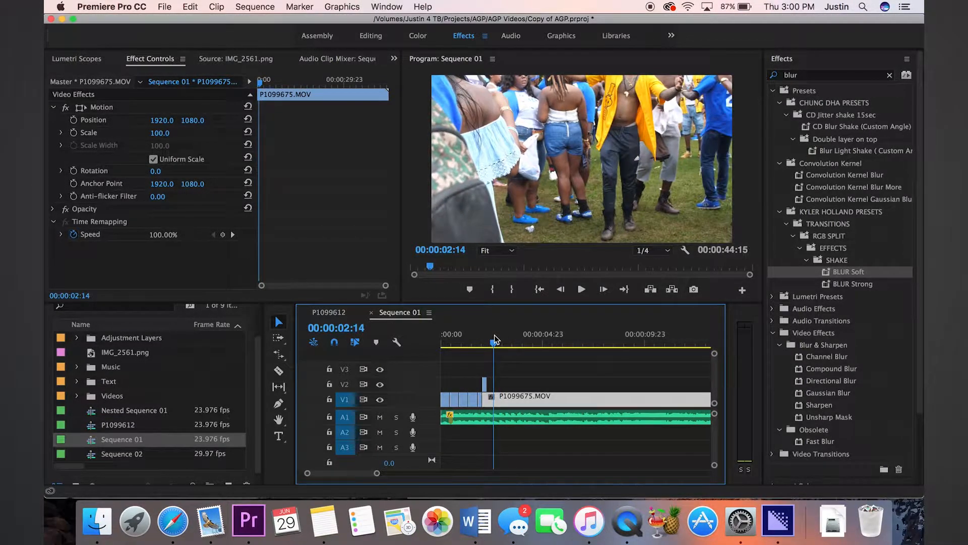
pyautogui.click(493, 343)
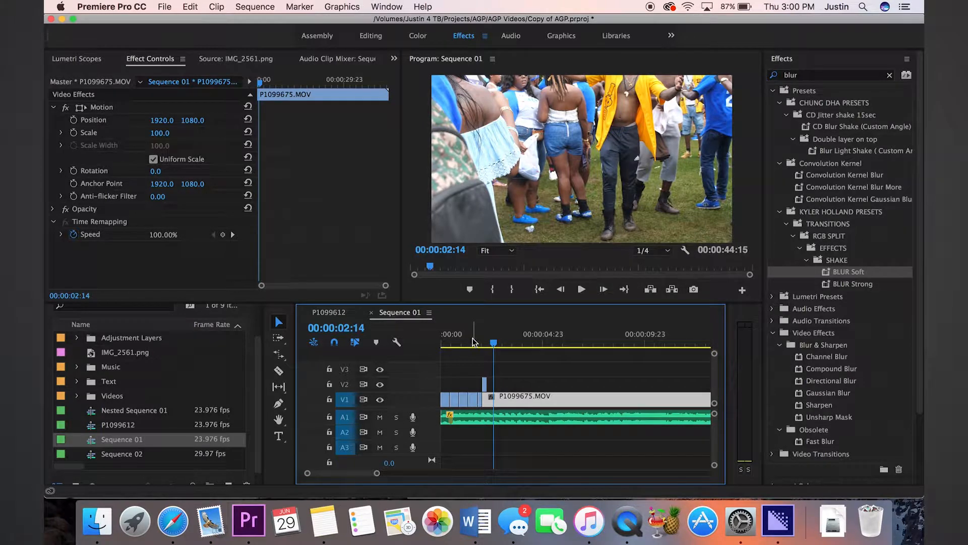